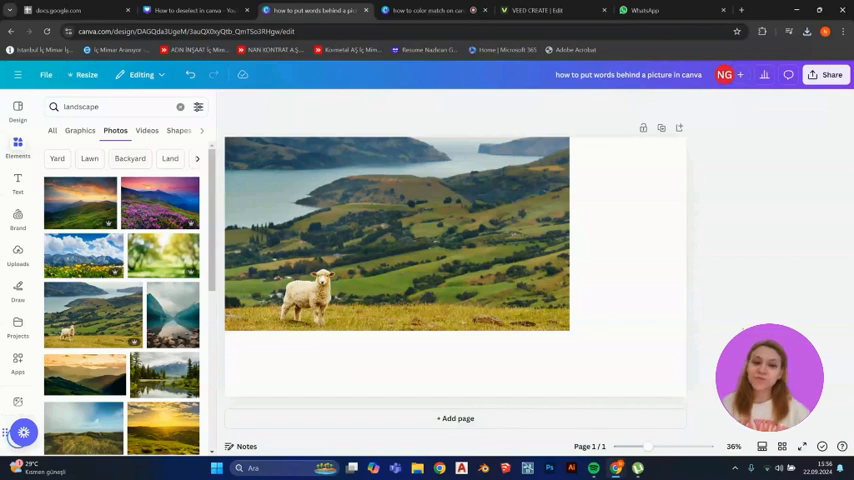
Select the empty page area behind the sheep landscape photo
left_click(400, 235)
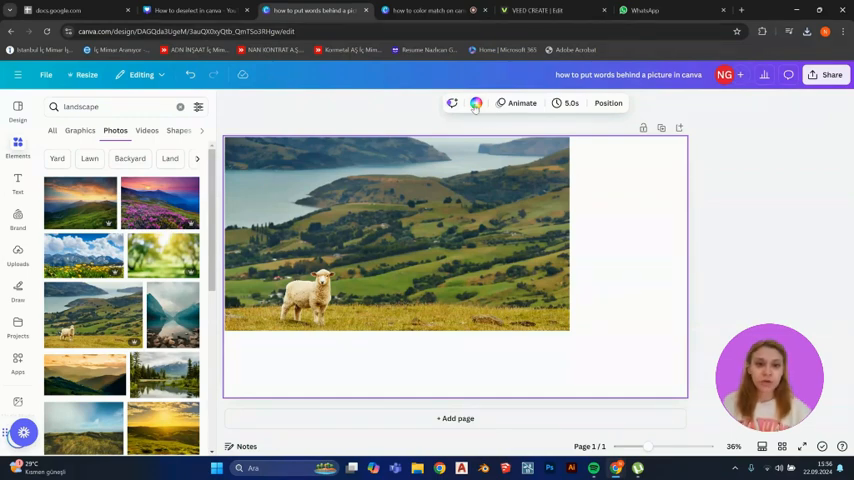
Open the page Background color swatch to show the colour choices
left_click(475, 103)
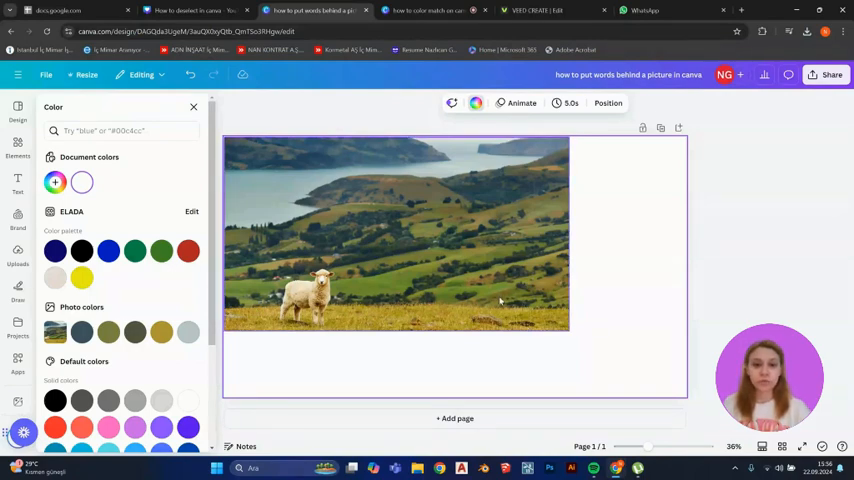
mouse_move(425, 290)
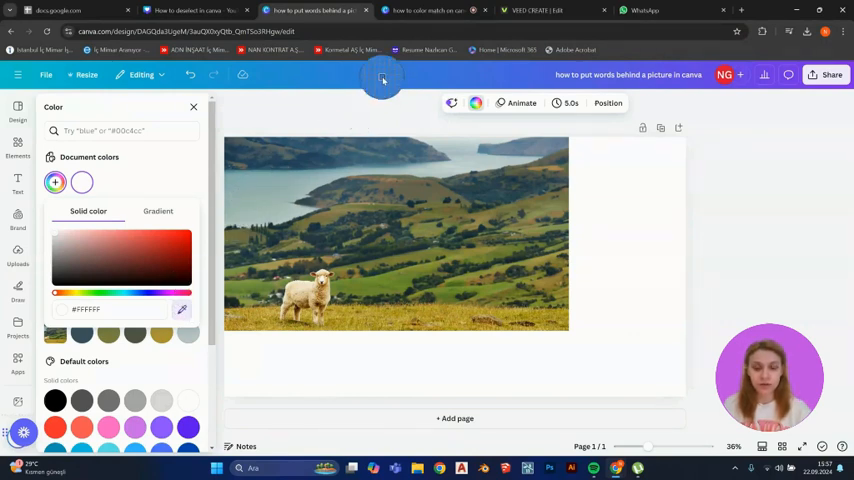
Eyedrop a dark area of the sheep photo to apply #1F2F2E
left_click(82, 182)
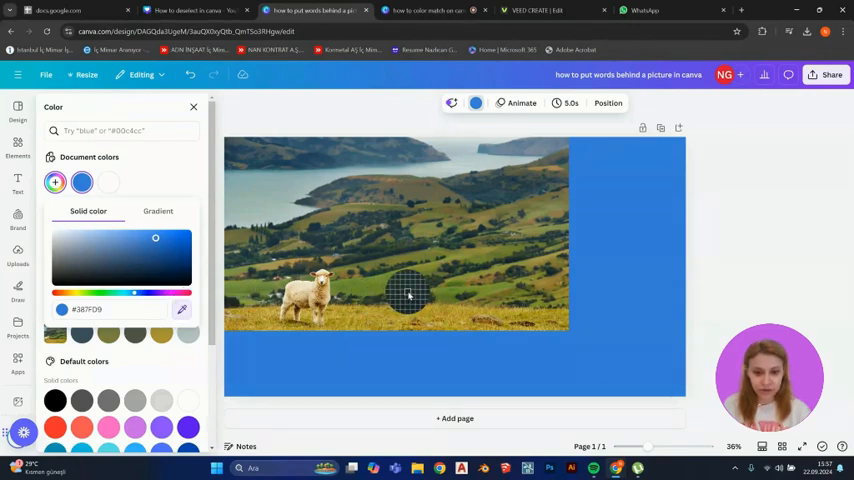
left_click(99, 274)
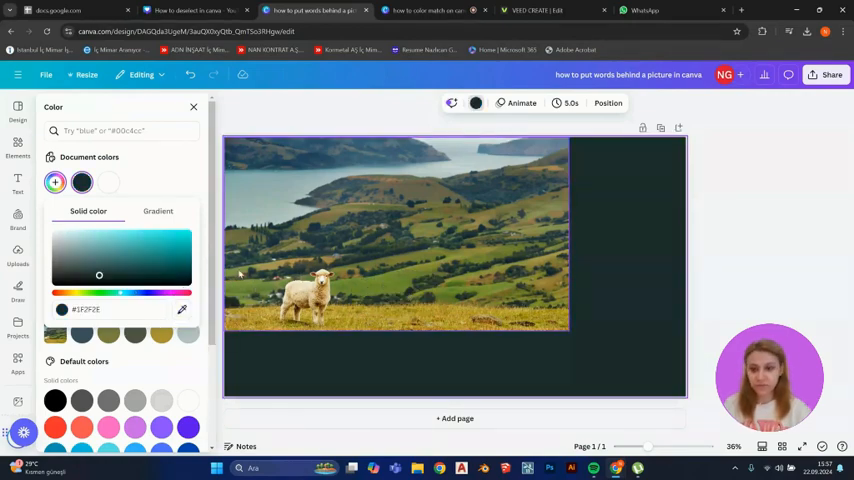